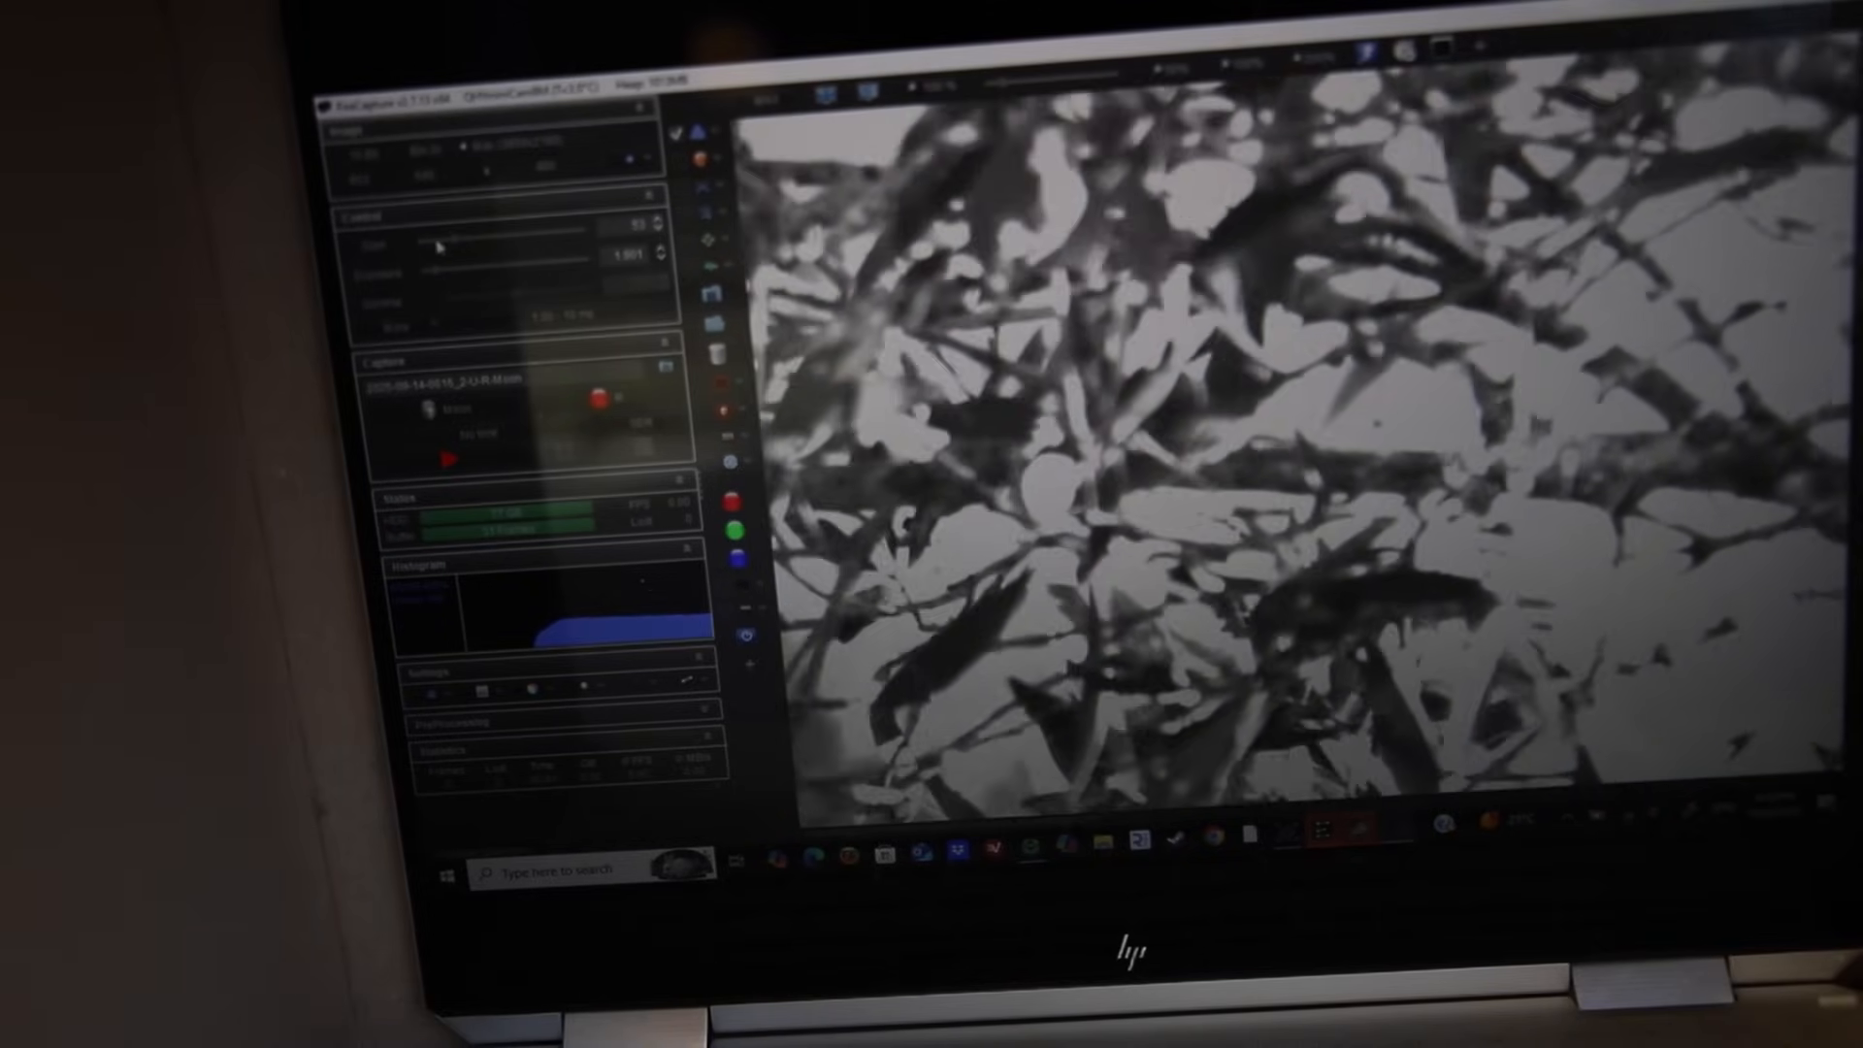
Display the 20:10:44 and then the 19:39:41 September 14 red subframes in Blink
{"action": "left_click_drag", "start_coordinate": [453, 241], "coordinate": [433, 241]}
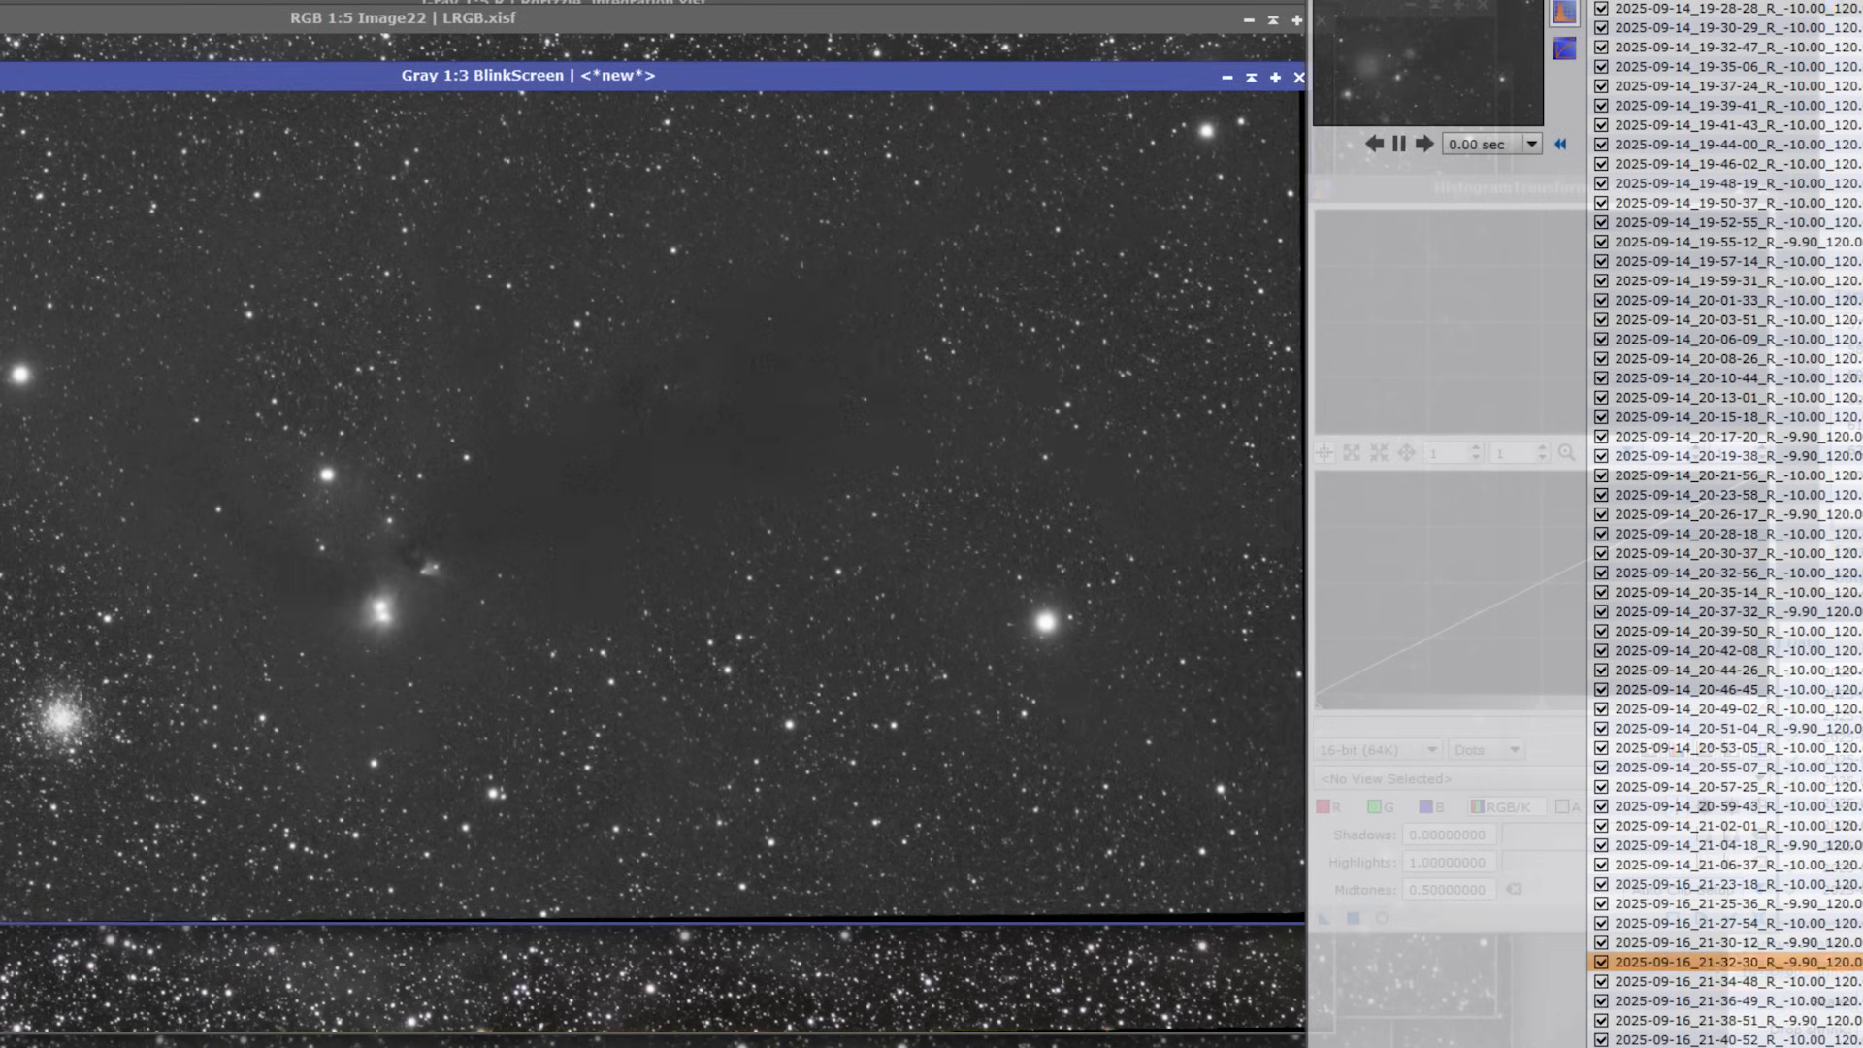
{"action": "left_click", "coordinate": [1724, 652]}
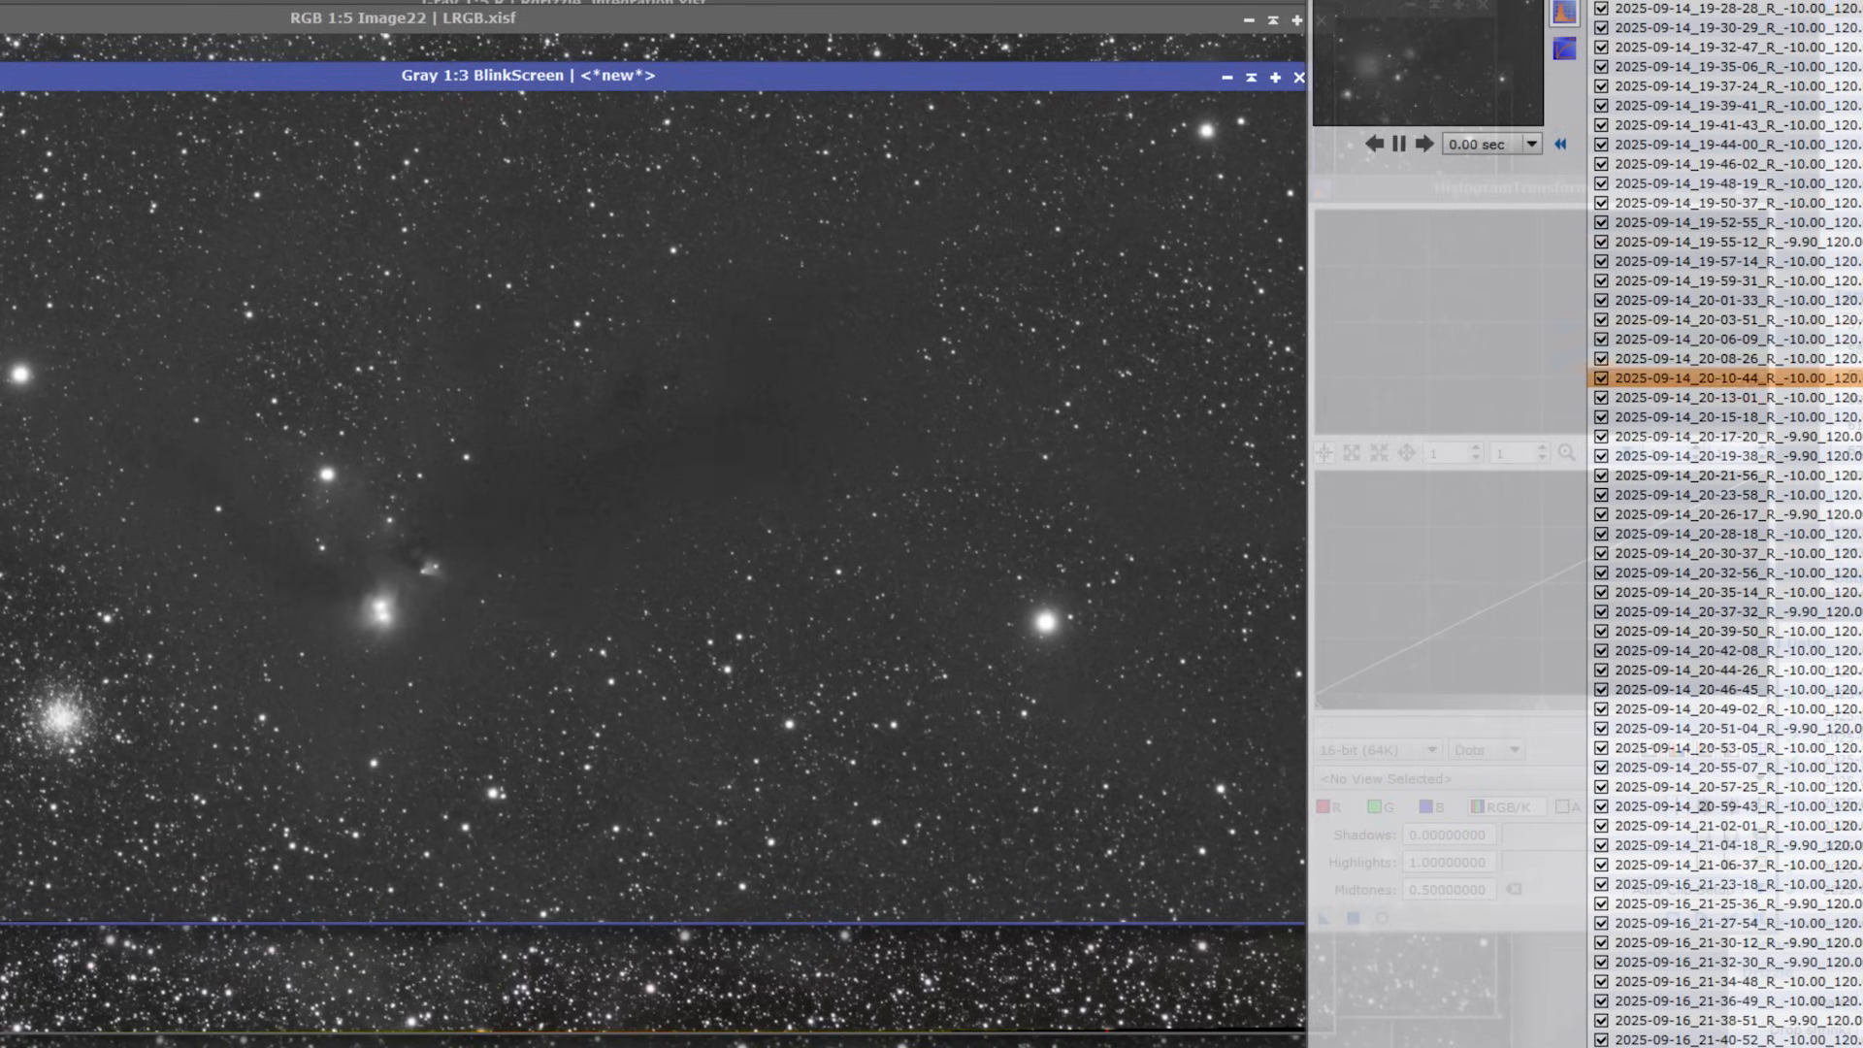
{"action": "left_click", "coordinate": [1747, 110]}
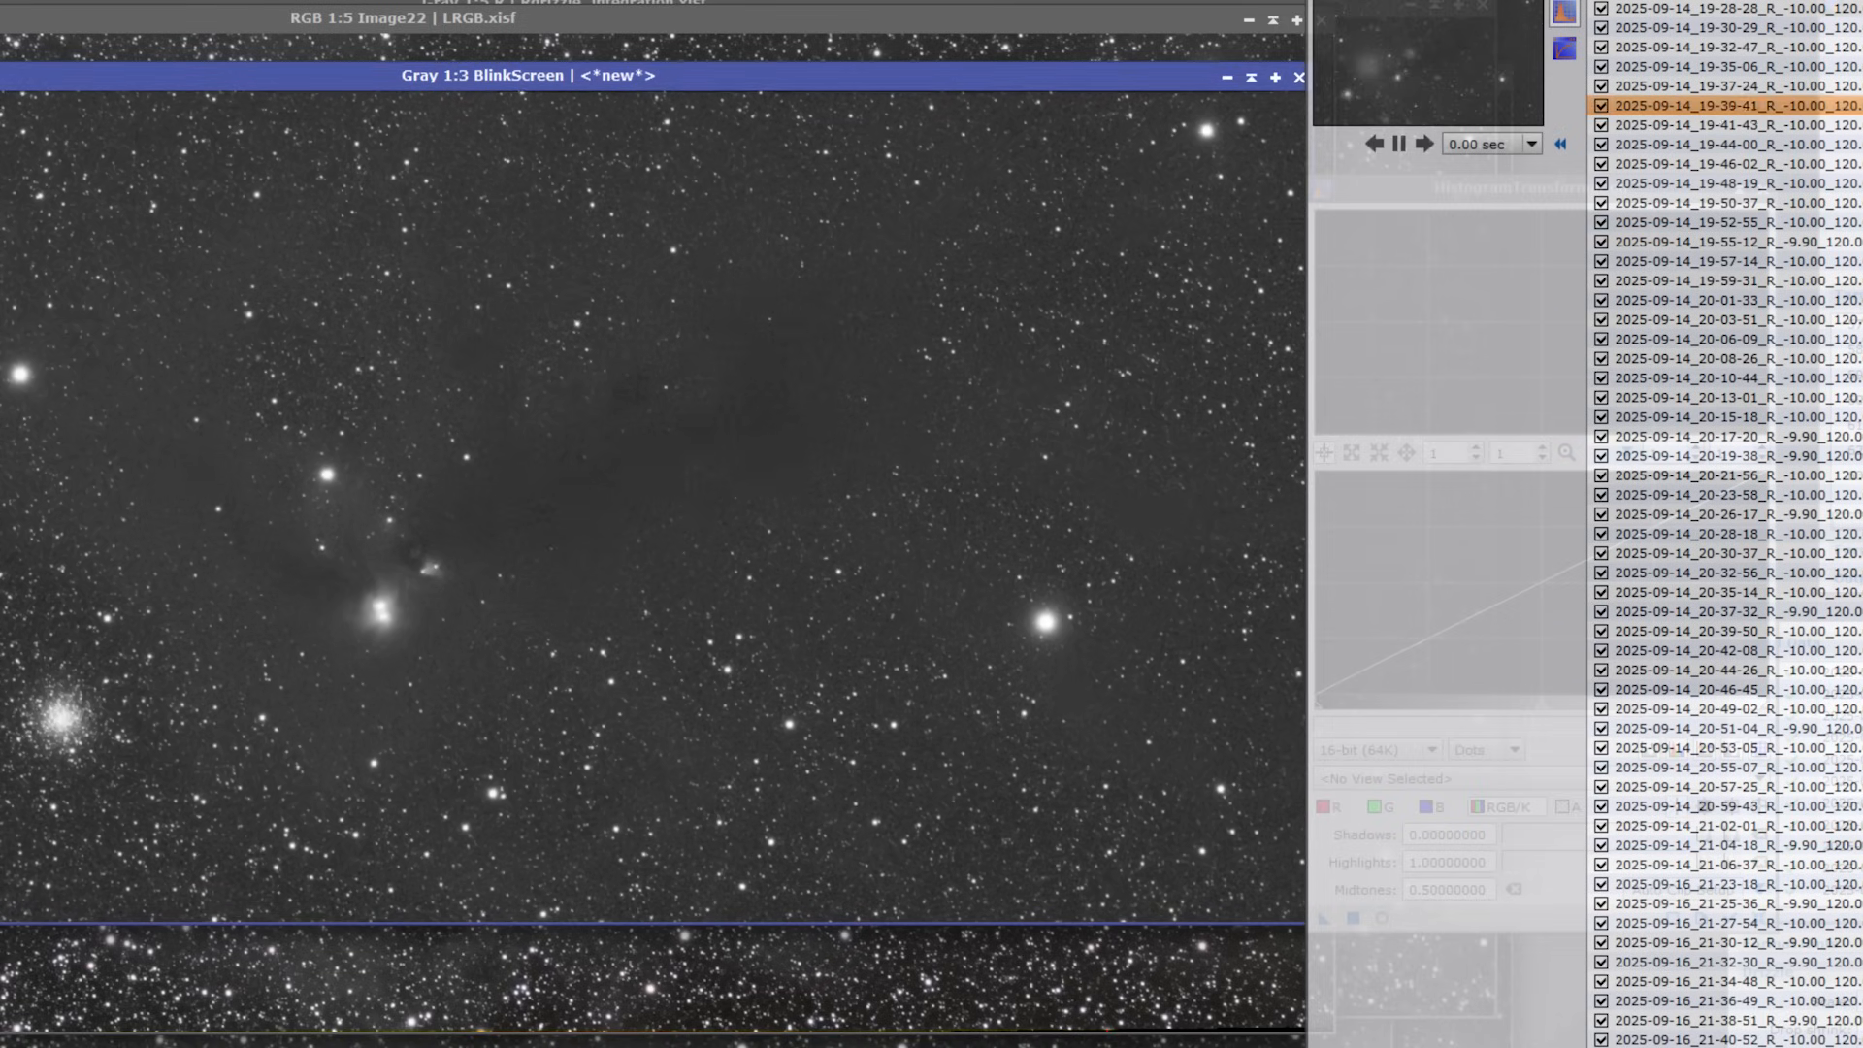